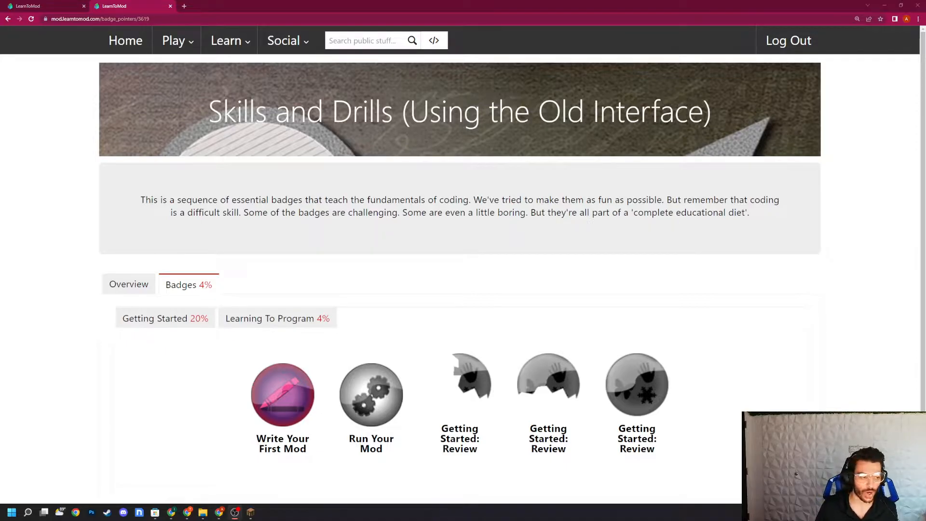
pyautogui.moveTo(88, 145)
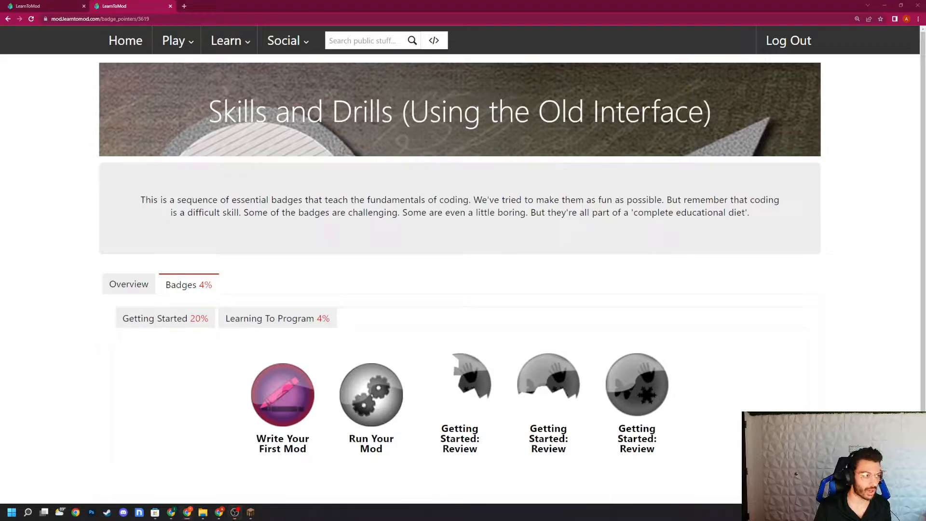
pyautogui.moveTo(262, 156)
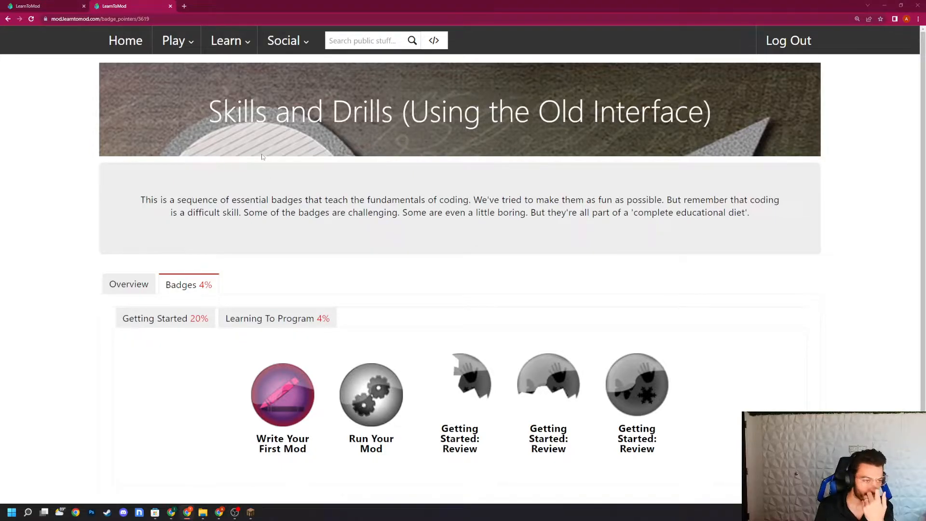
# Step: Go to Learn > Do Badges and show the Learning To Program badge list
pyautogui.click(225, 40)
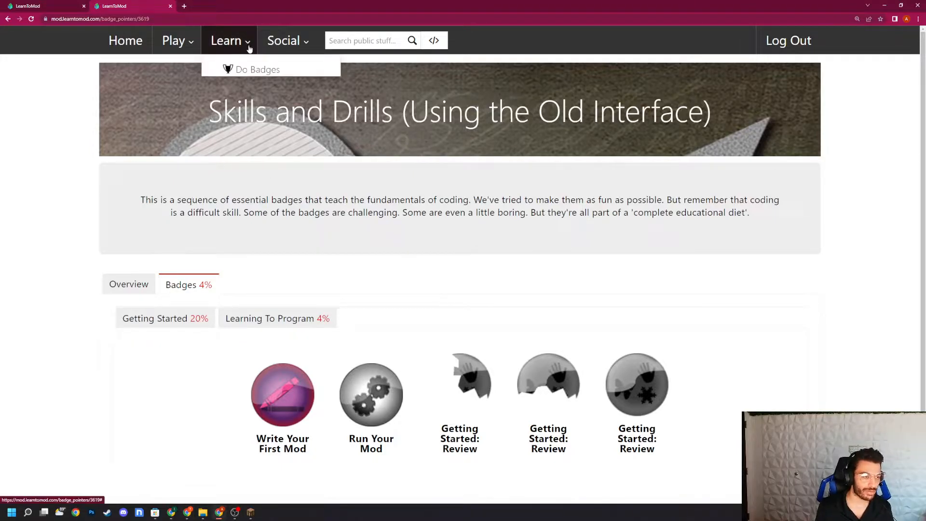
pyautogui.click(258, 70)
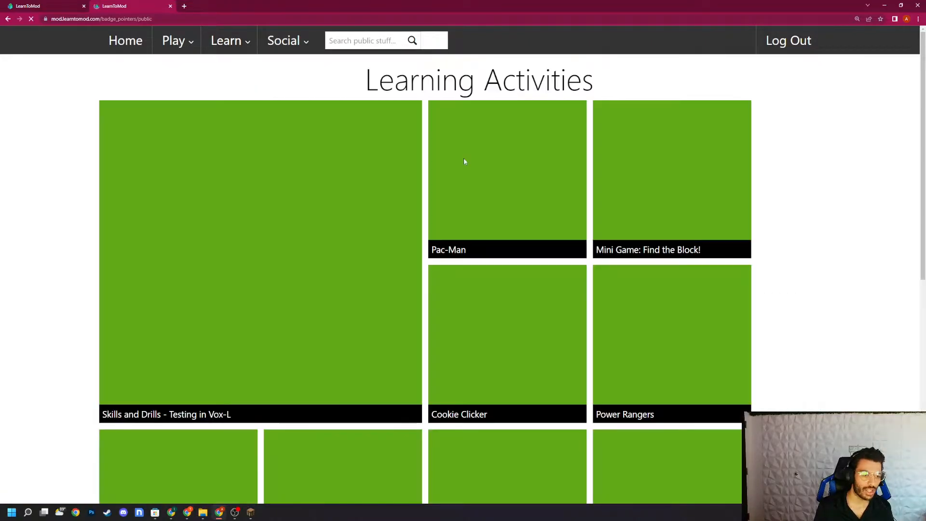
pyautogui.scroll(-3)
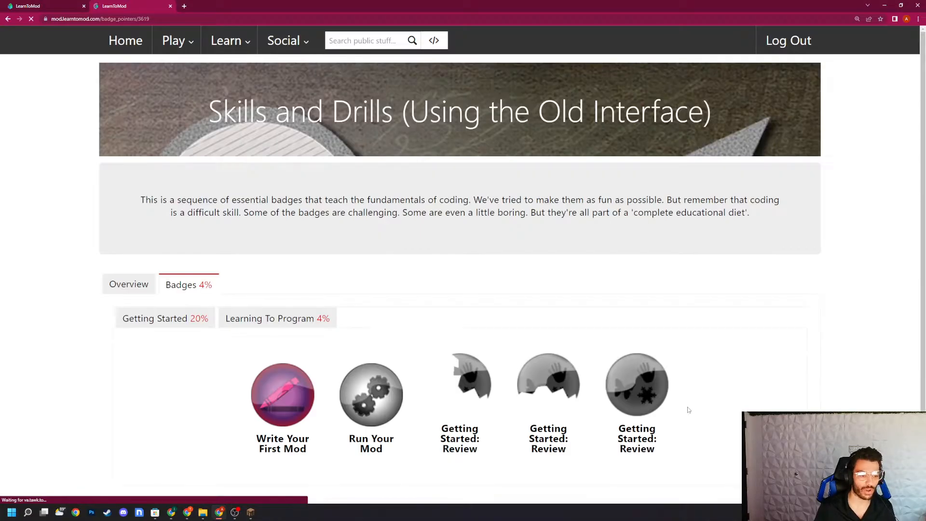
pyautogui.moveTo(634, 395)
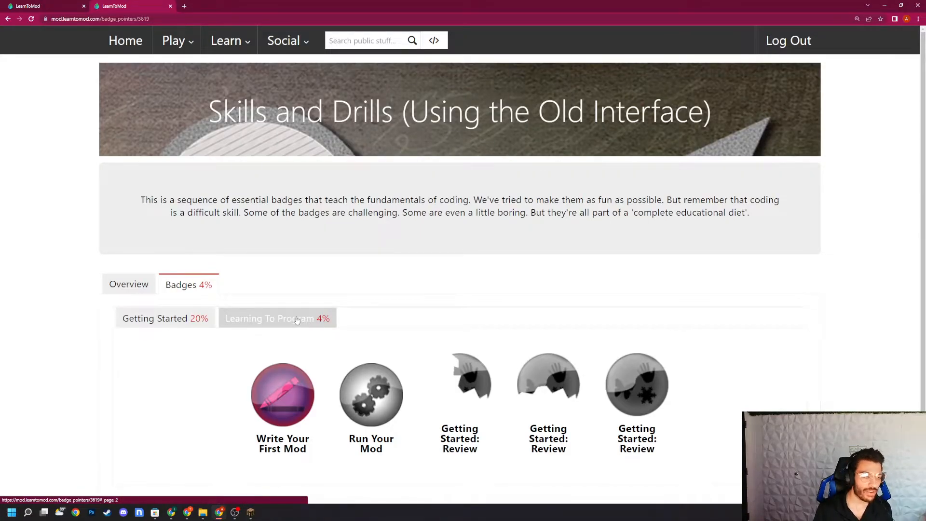
pyautogui.click(277, 318)
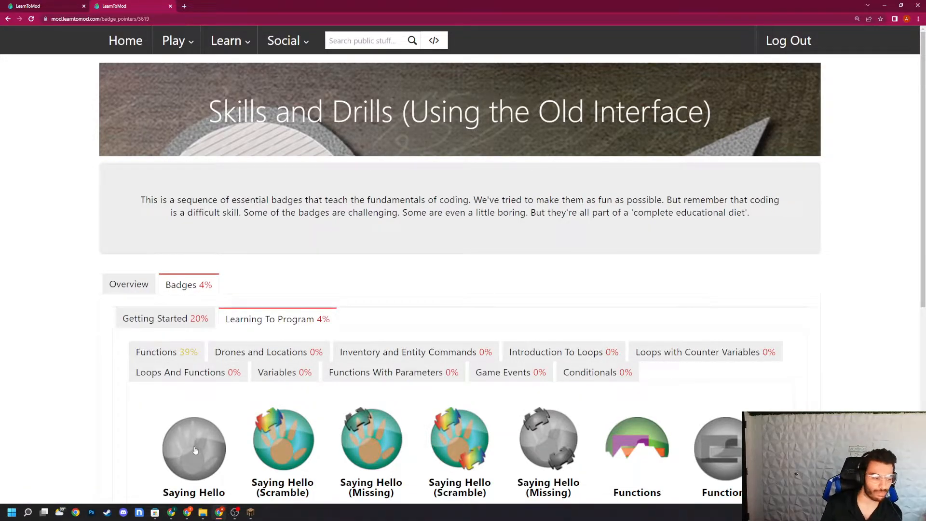
# Step: Open the Saying Hello badge in the block editor
pyautogui.click(194, 438)
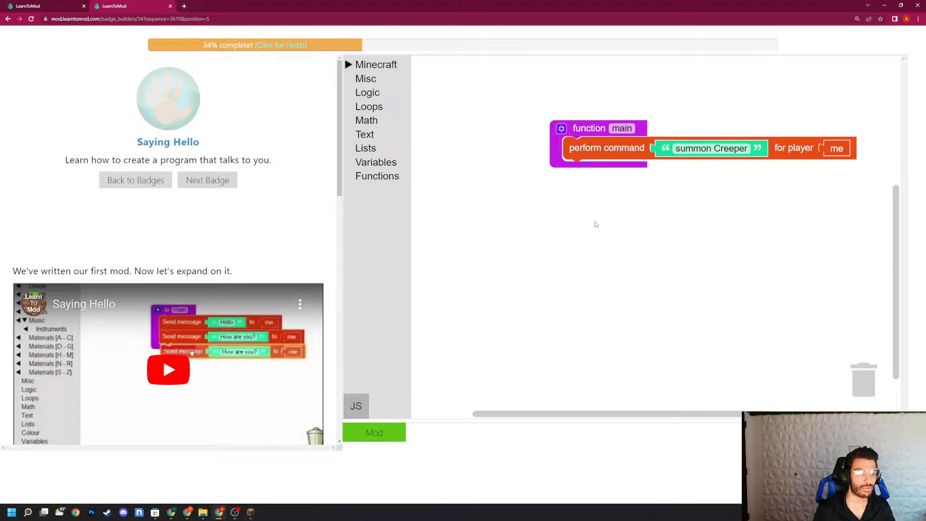
pyautogui.moveTo(362, 219)
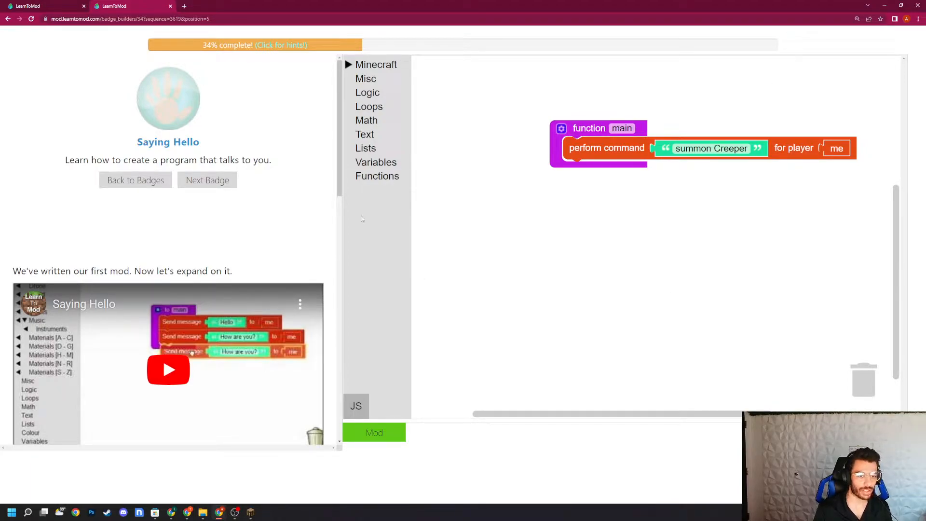
pyautogui.moveTo(602, 314)
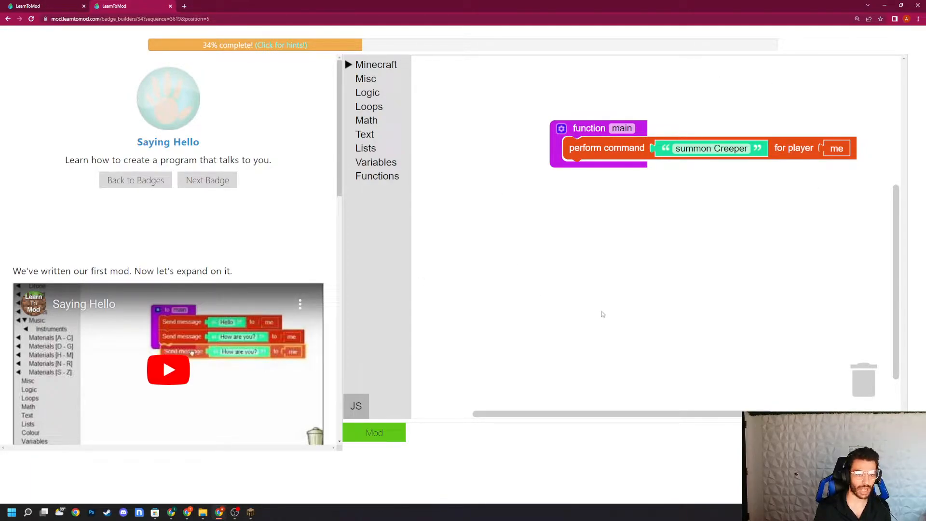
pyautogui.moveTo(589, 212)
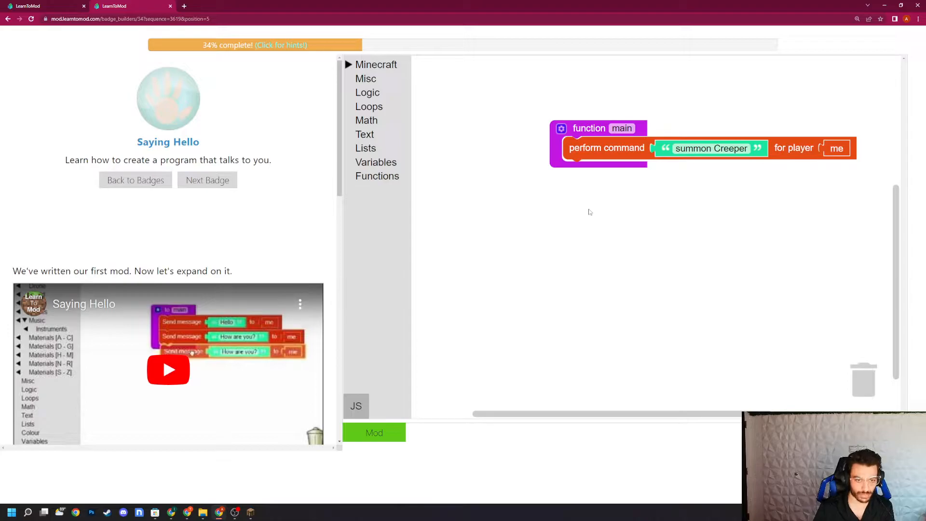
pyautogui.moveTo(632, 201)
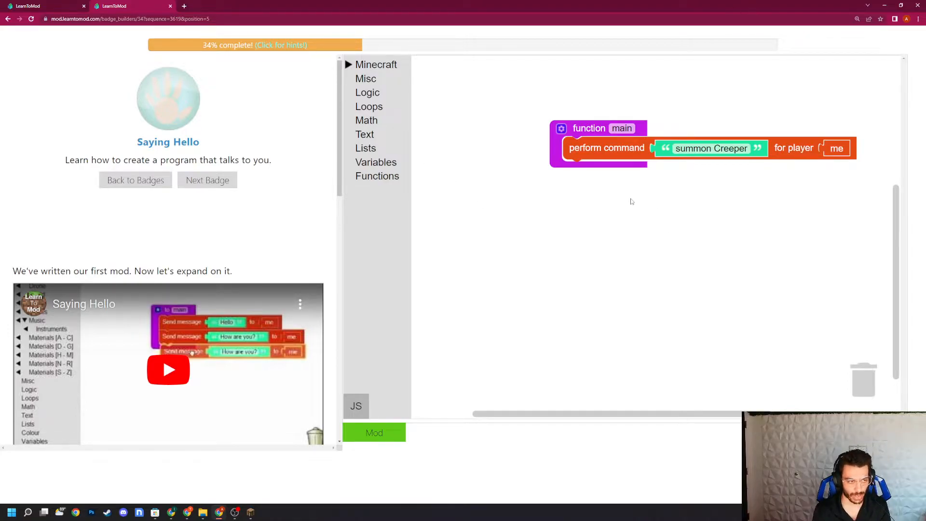
pyautogui.click(377, 65)
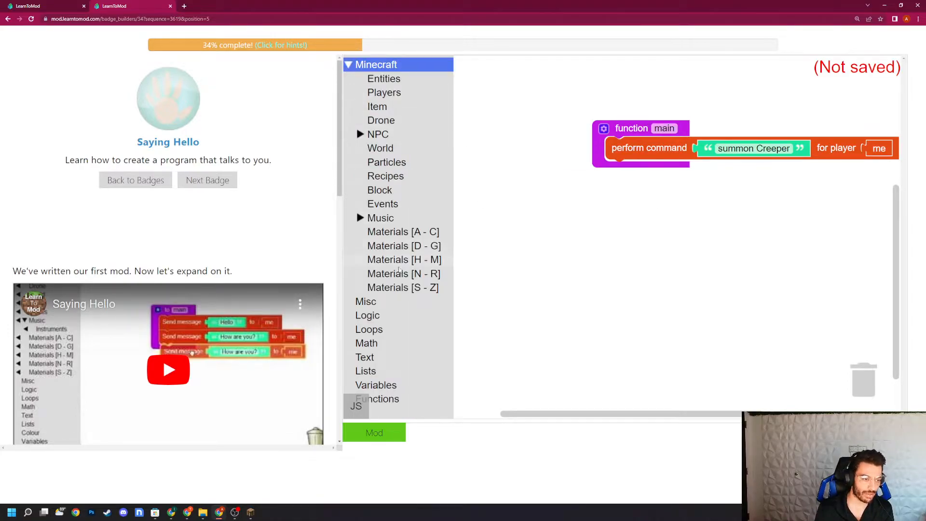
pyautogui.click(377, 106)
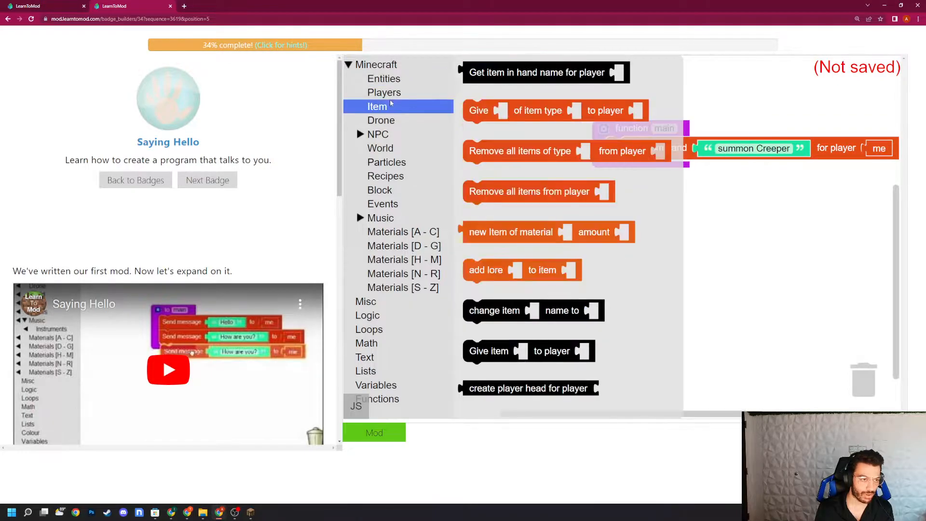
pyautogui.click(377, 134)
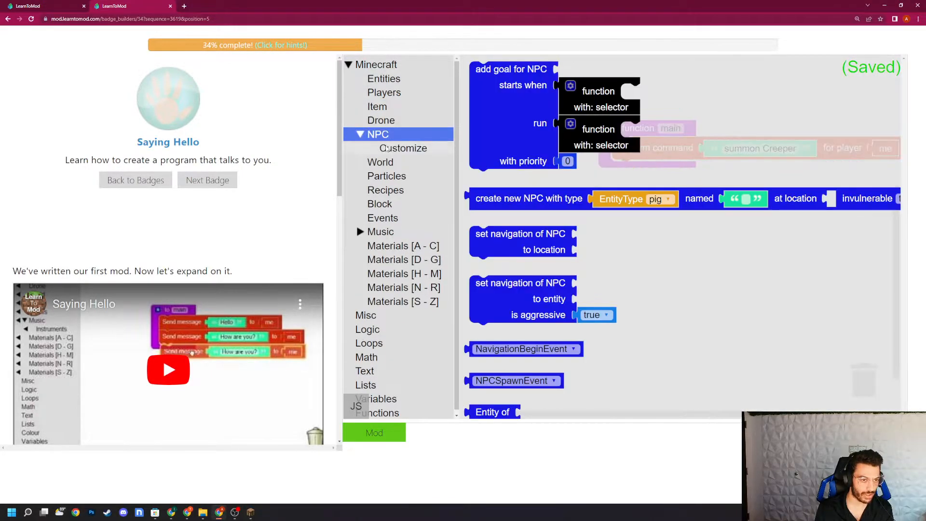
pyautogui.click(385, 176)
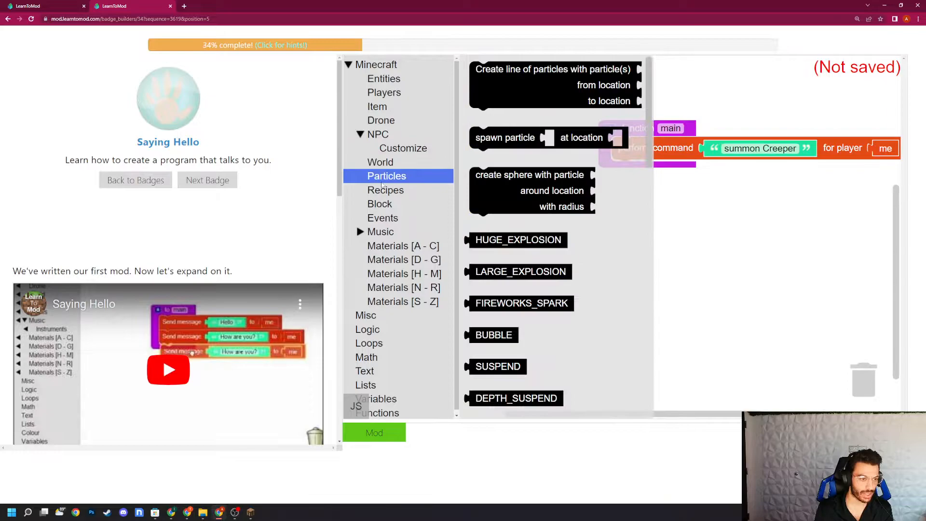
pyautogui.click(404, 259)
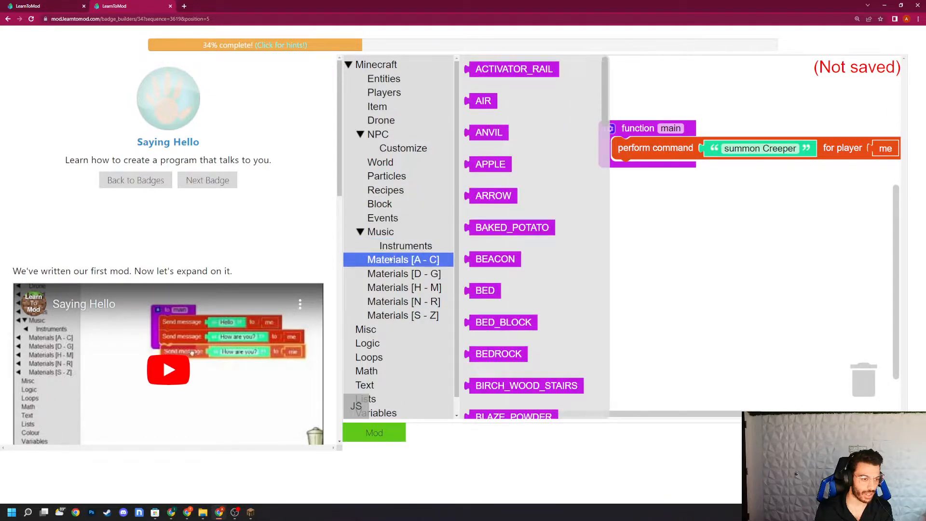
pyautogui.click(376, 65)
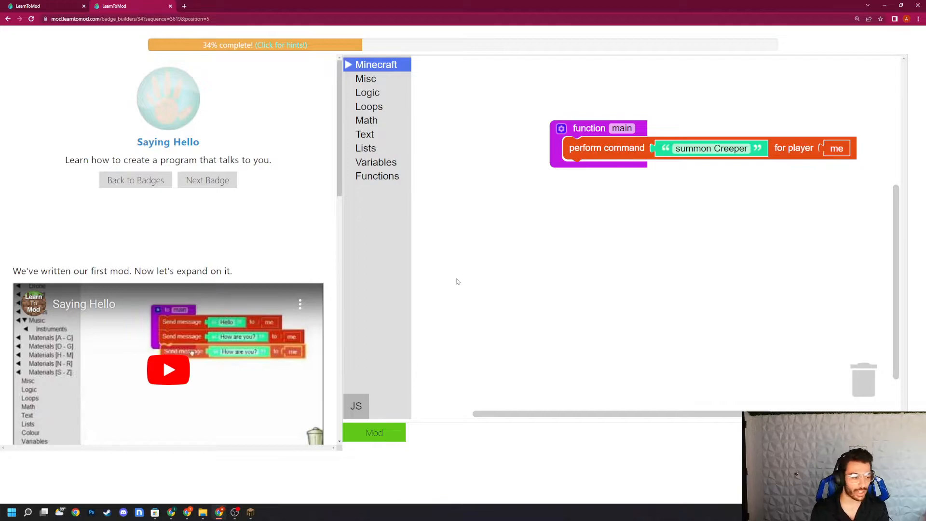
pyautogui.moveTo(455, 369)
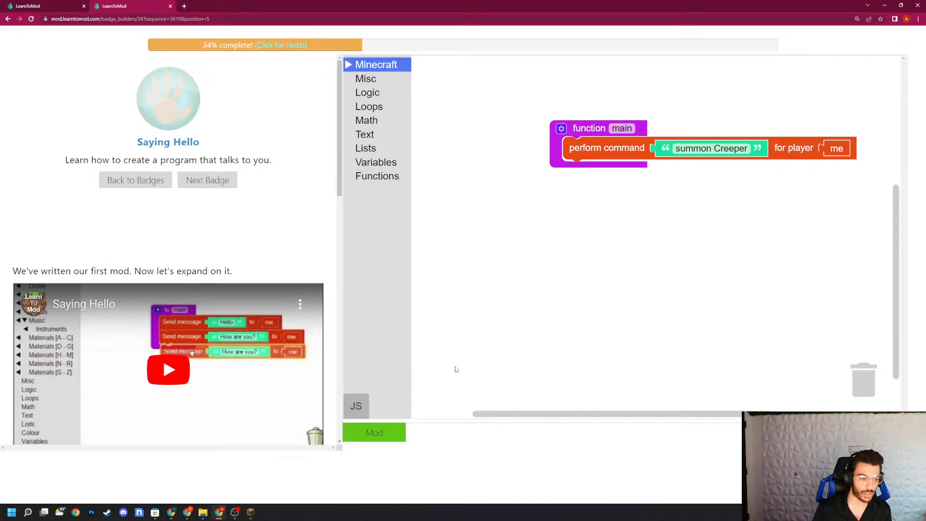
# Step: Return from the JavaScript view to the Blockly workspace via the Mod button
pyautogui.click(355, 406)
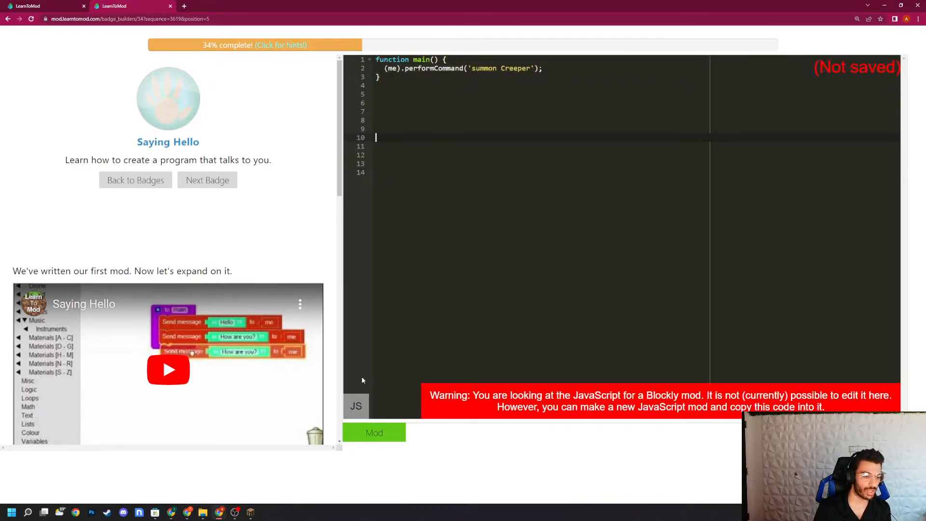
pyautogui.click(375, 432)
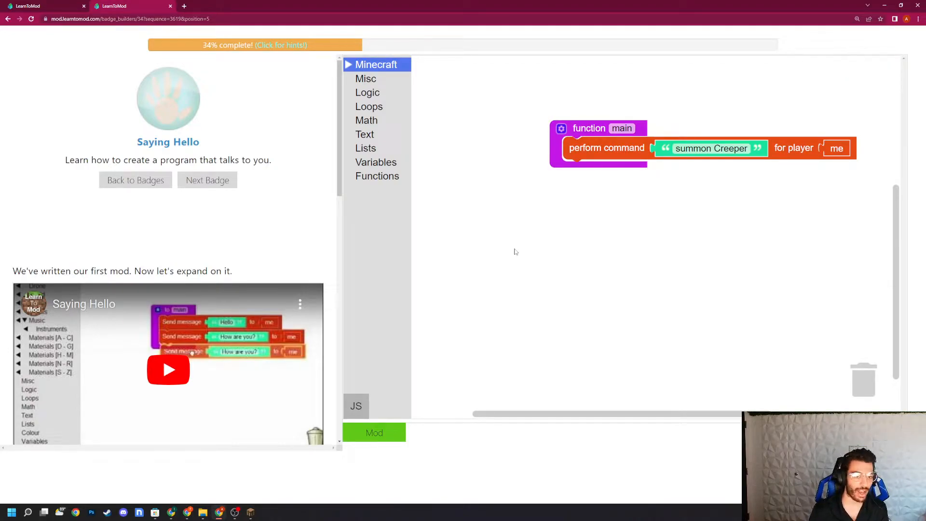
pyautogui.moveTo(274, 247)
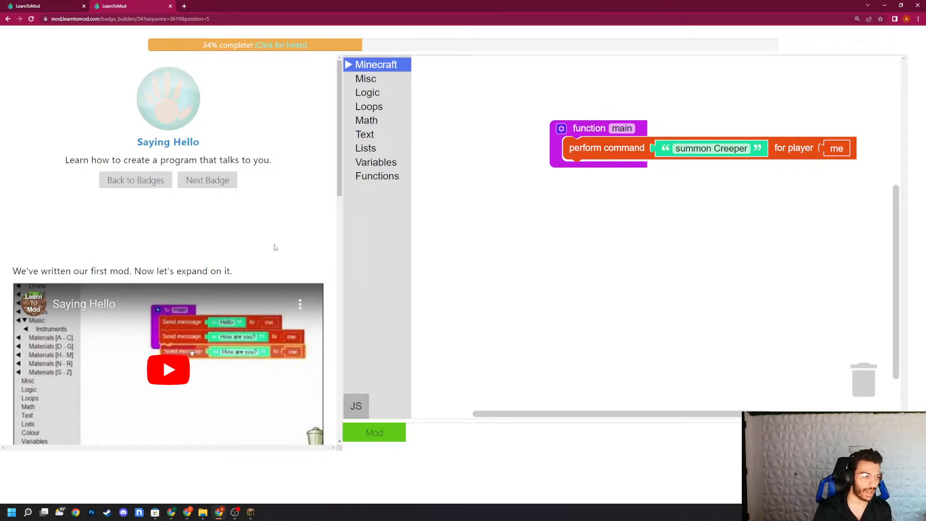
pyautogui.moveTo(608, 234)
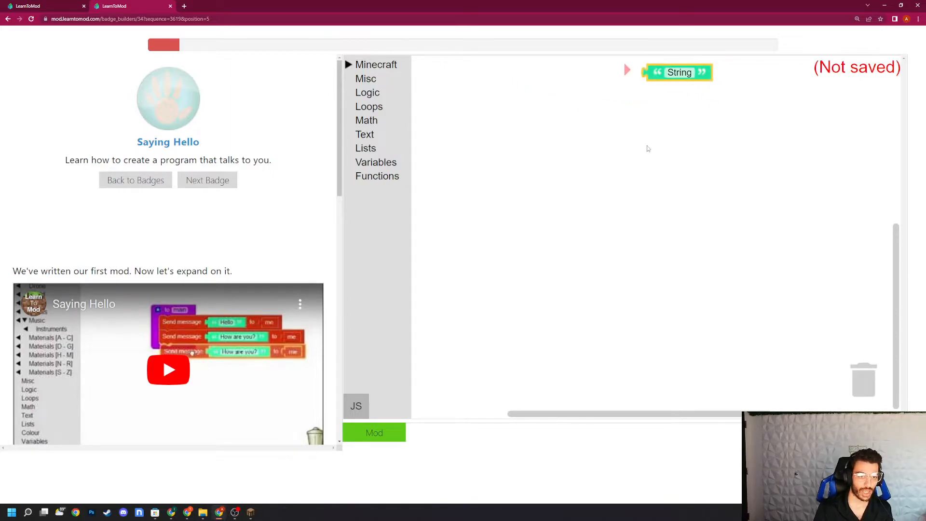
pyautogui.moveTo(596, 193)
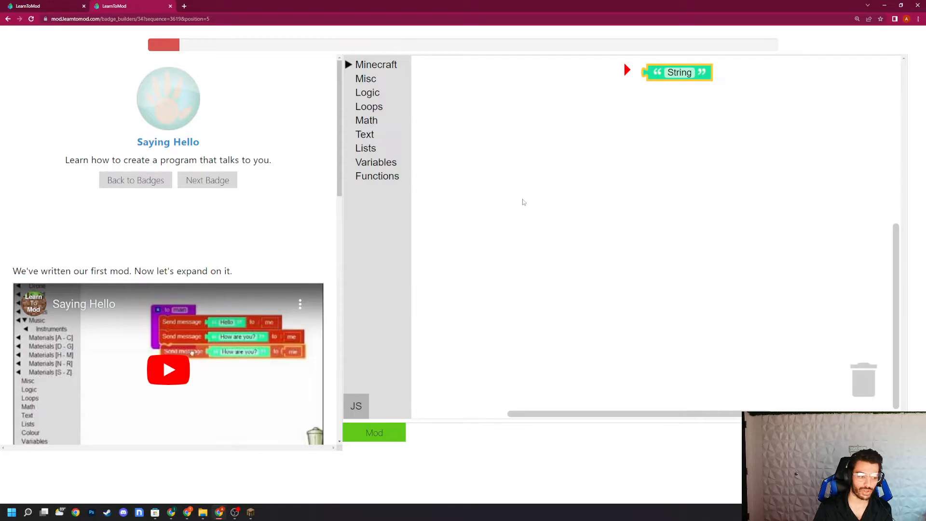
pyautogui.moveTo(497, 222)
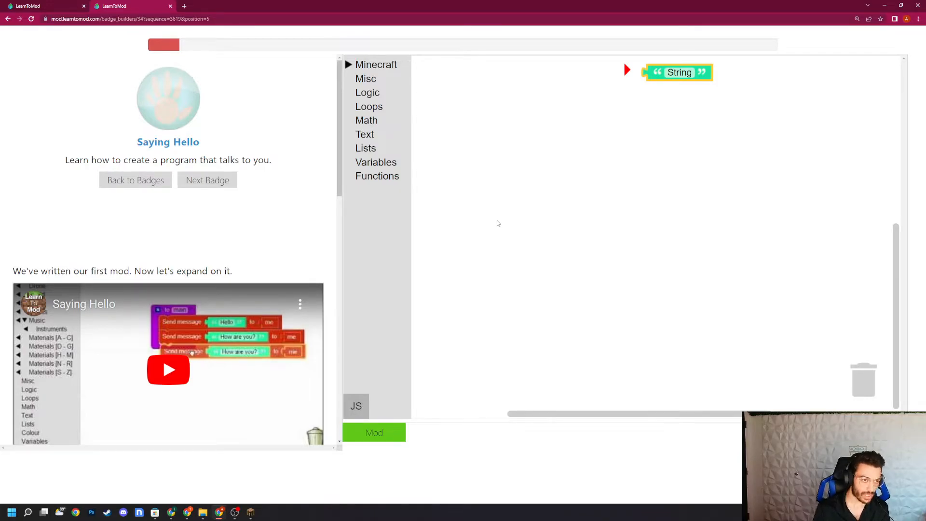
# Step: Add a Math number block under the String block and set its value to -10
pyautogui.click(366, 119)
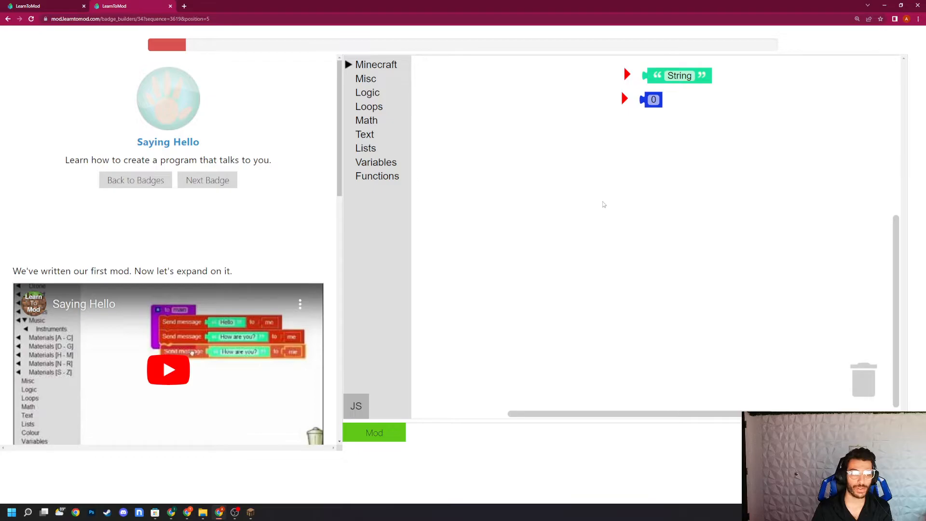
pyautogui.click(367, 120)
pyautogui.write('10')
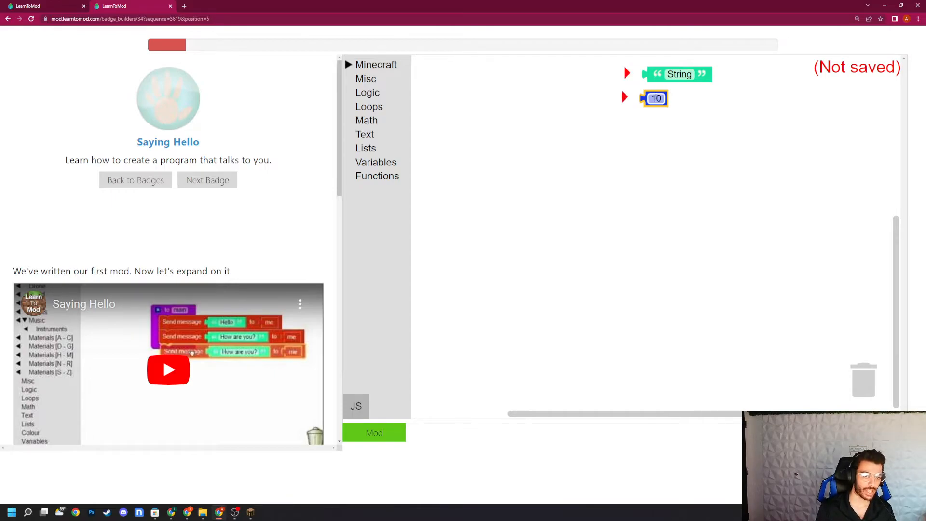
pyautogui.write('-11')
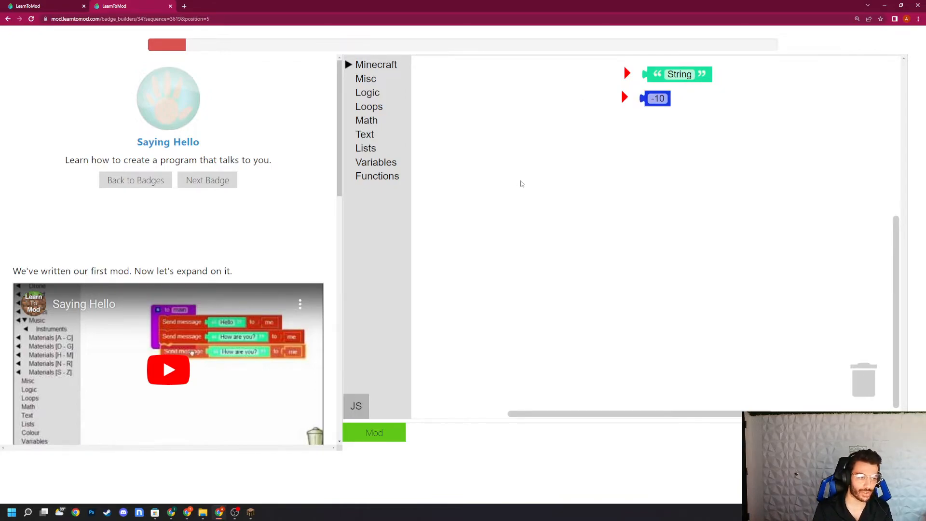
# Step: Add a Logic true block under the number and change the number's value to 1
pyautogui.click(368, 93)
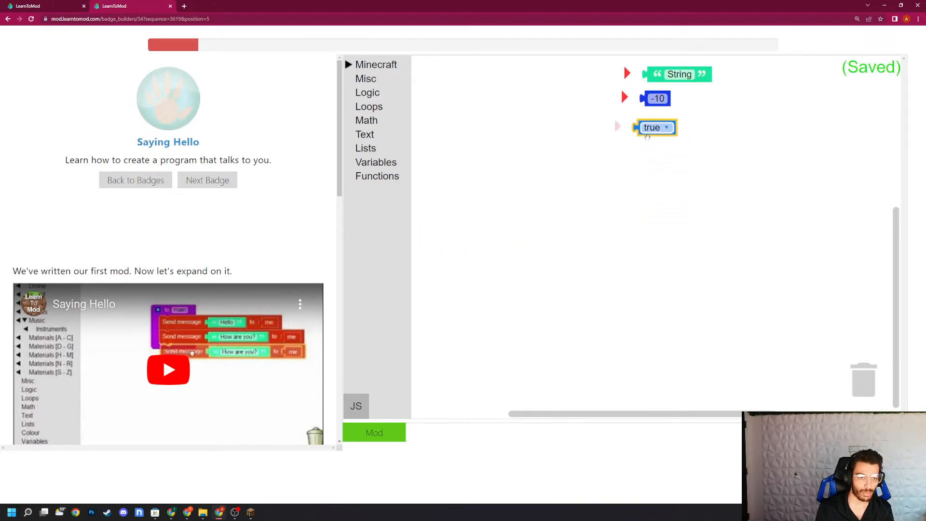
pyautogui.moveTo(654, 127)
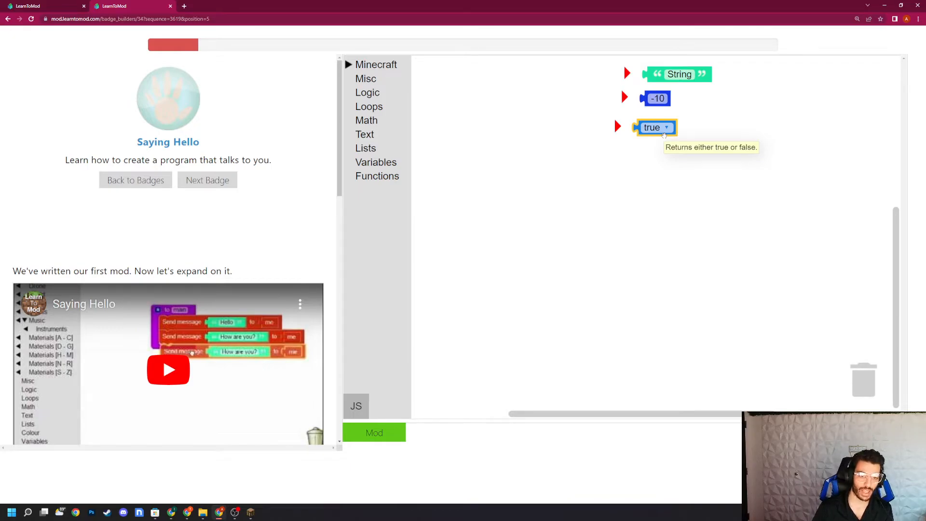
pyautogui.click(656, 127)
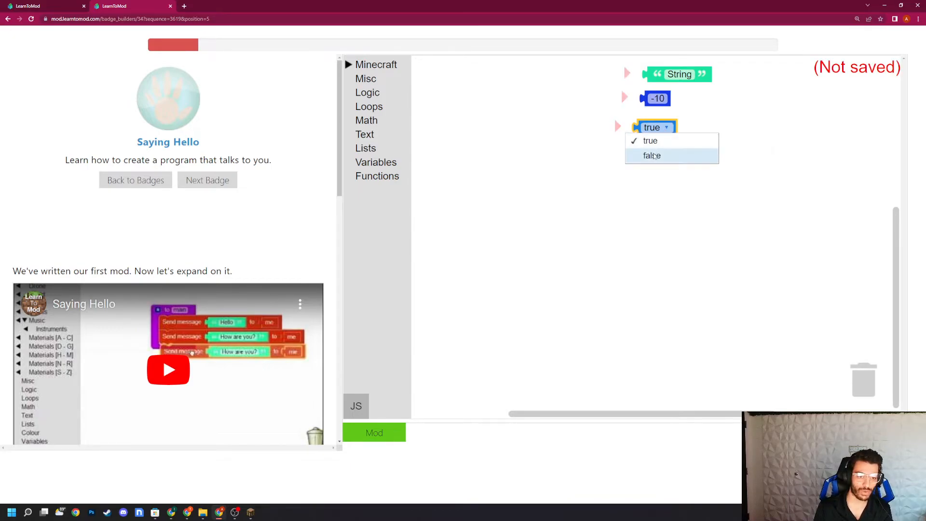
pyautogui.click(650, 140)
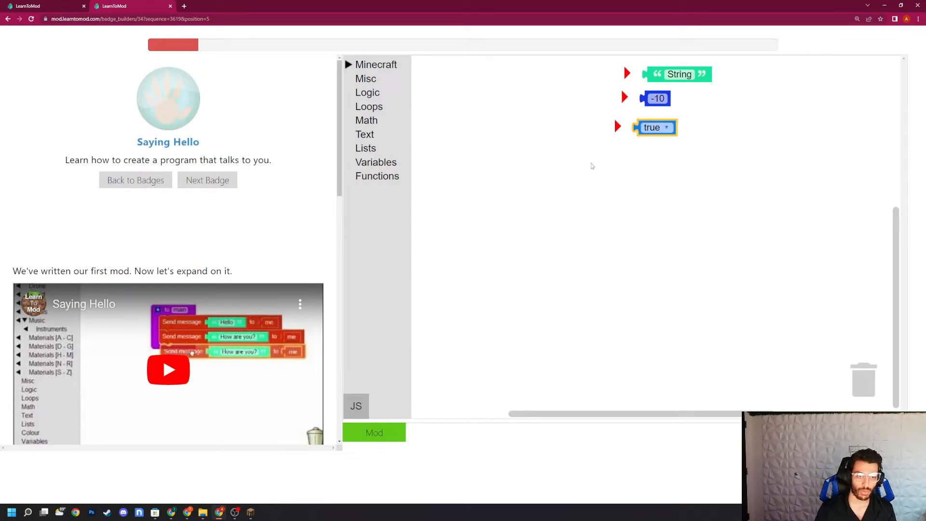
pyautogui.click(655, 98)
pyautogui.write('0')
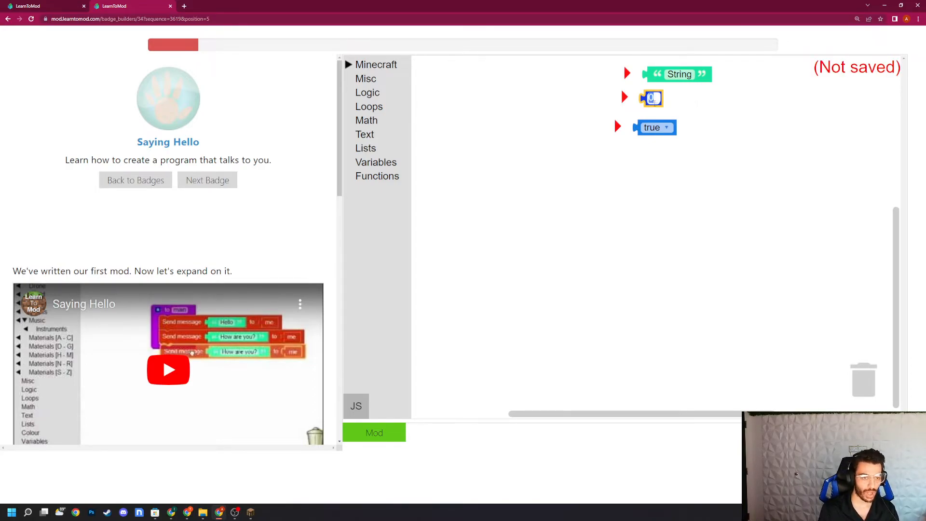
pyautogui.write('1')
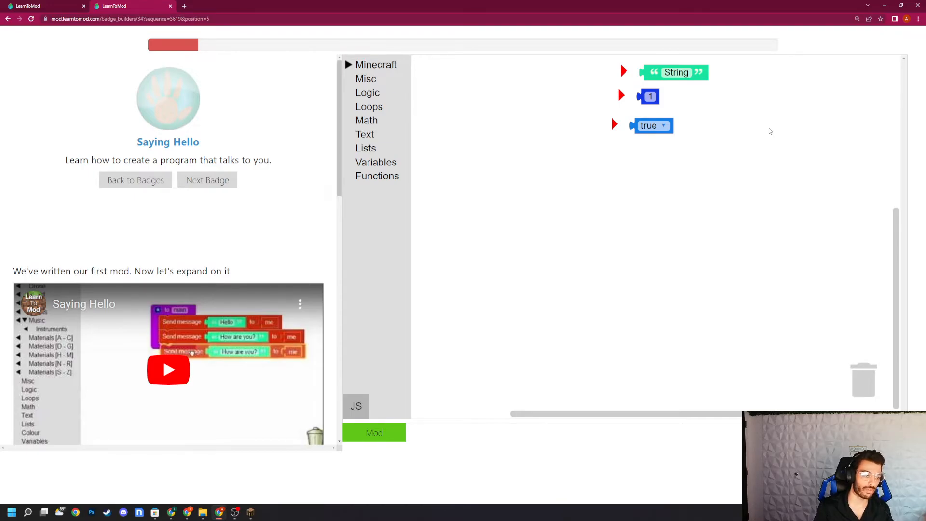
pyautogui.moveTo(453, 132)
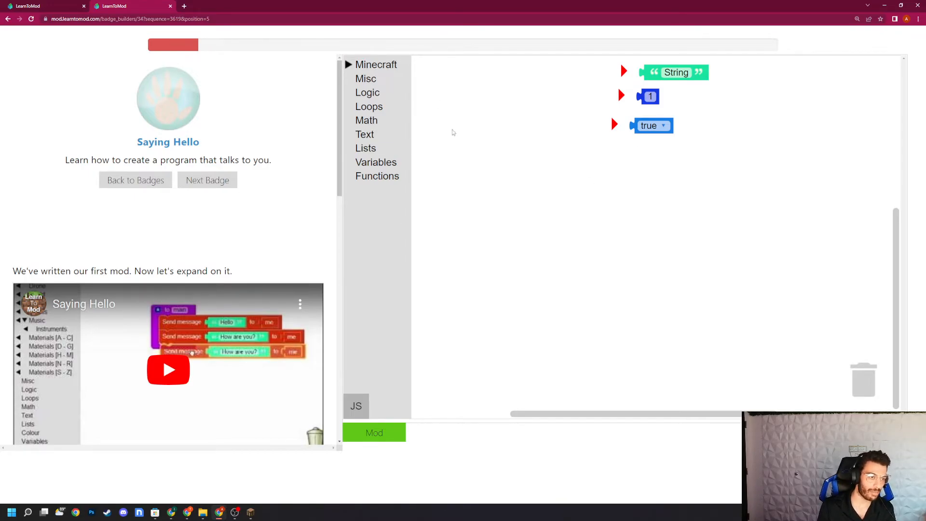
# Step: Add a null block from Logic beneath the true block
pyautogui.click(376, 65)
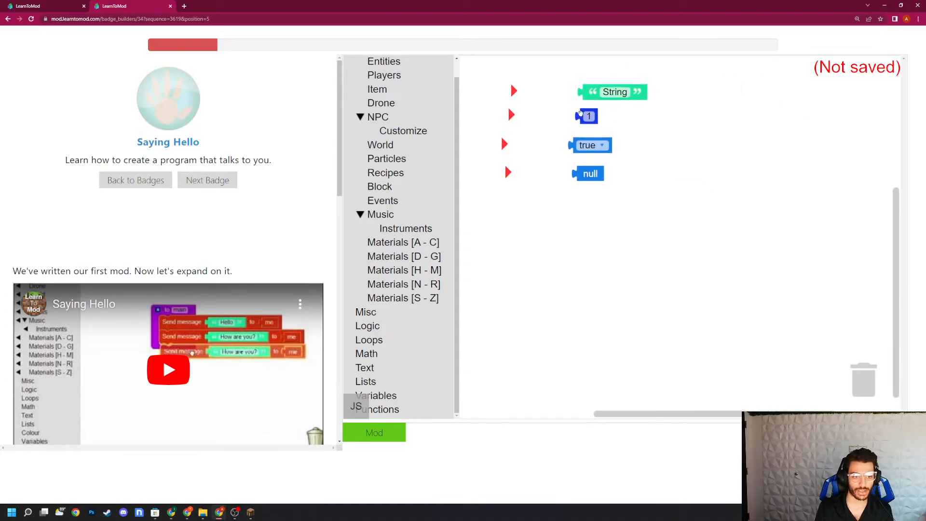
pyautogui.moveTo(587, 116)
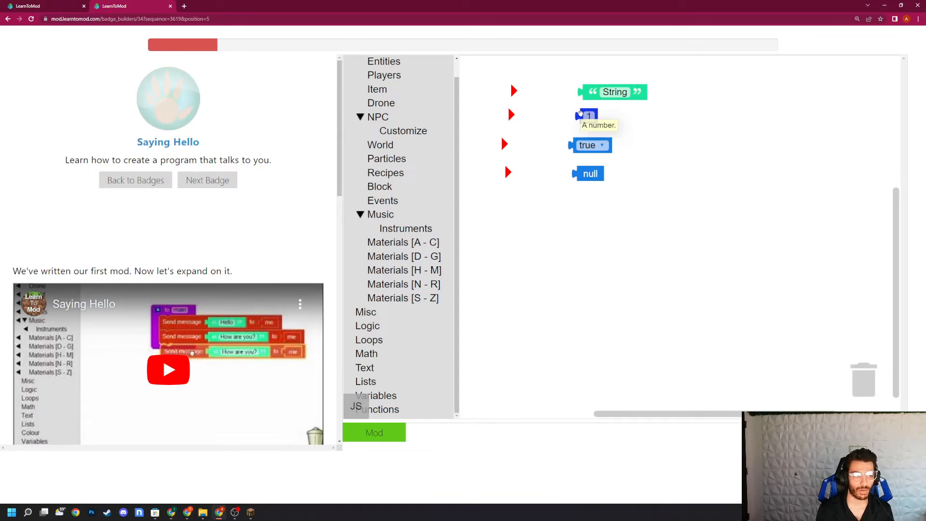
pyautogui.click(586, 115)
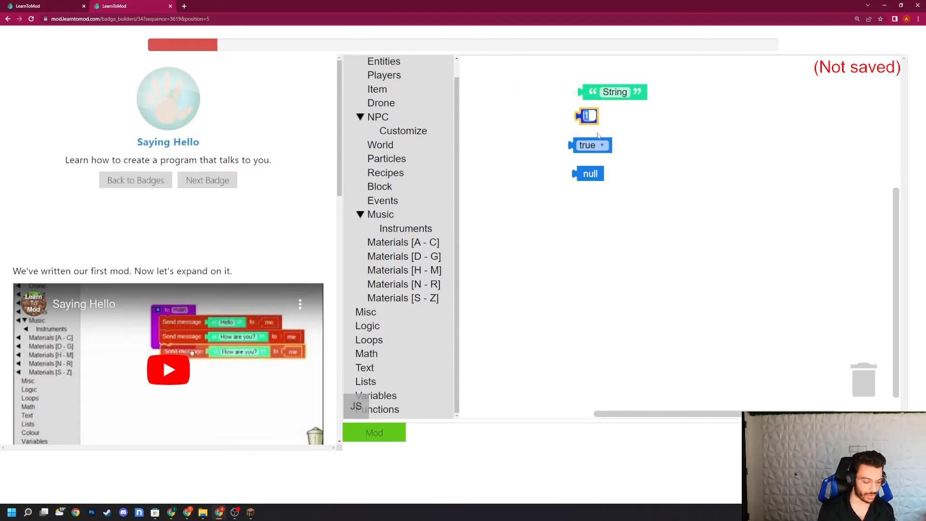